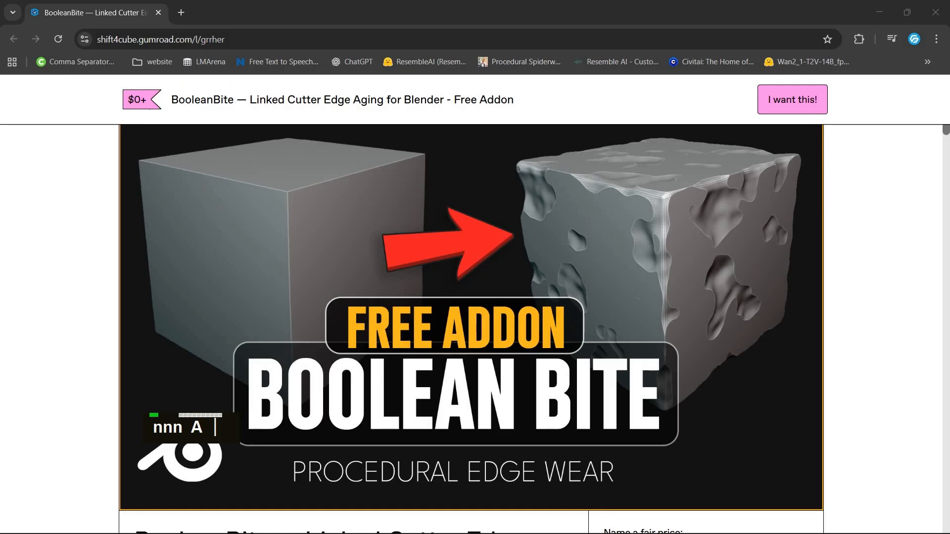
mouse_move(453, 195)
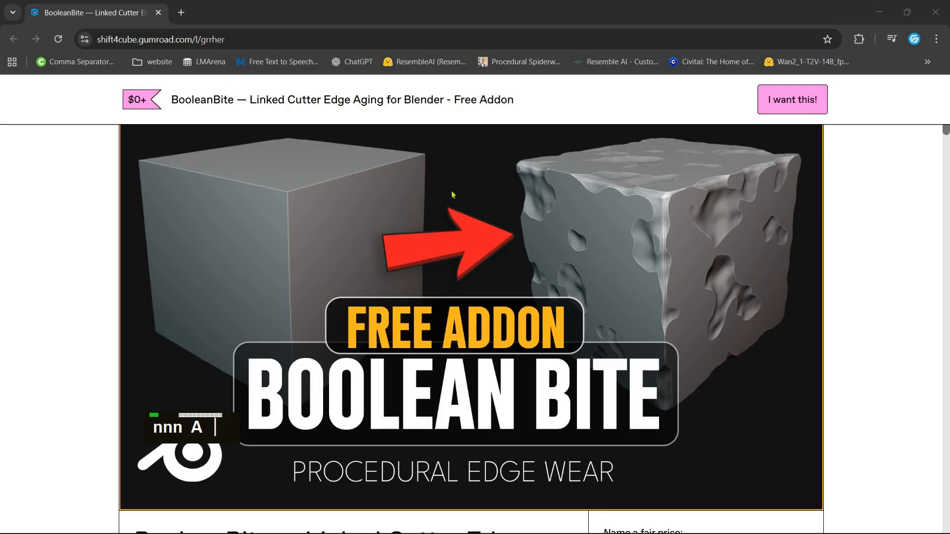
mouse_move(427, 399)
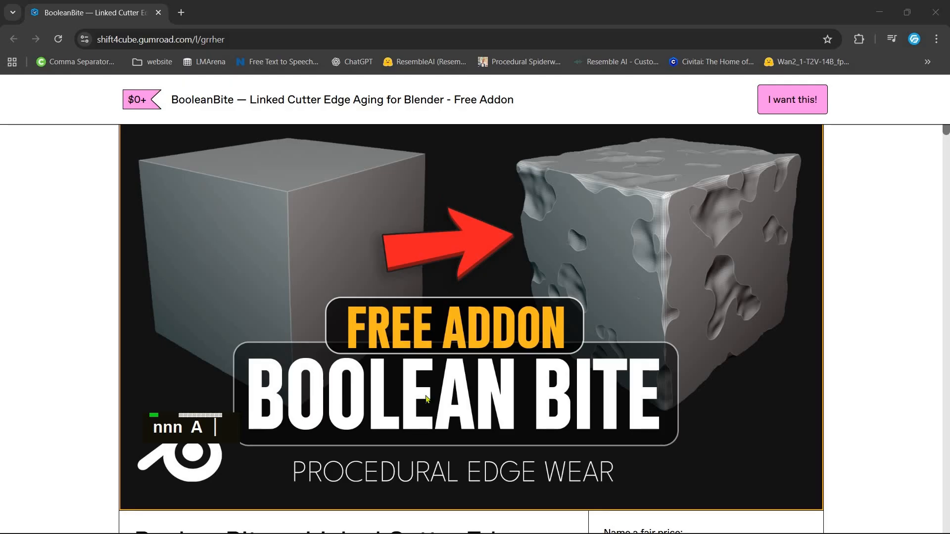
mouse_move(429, 391)
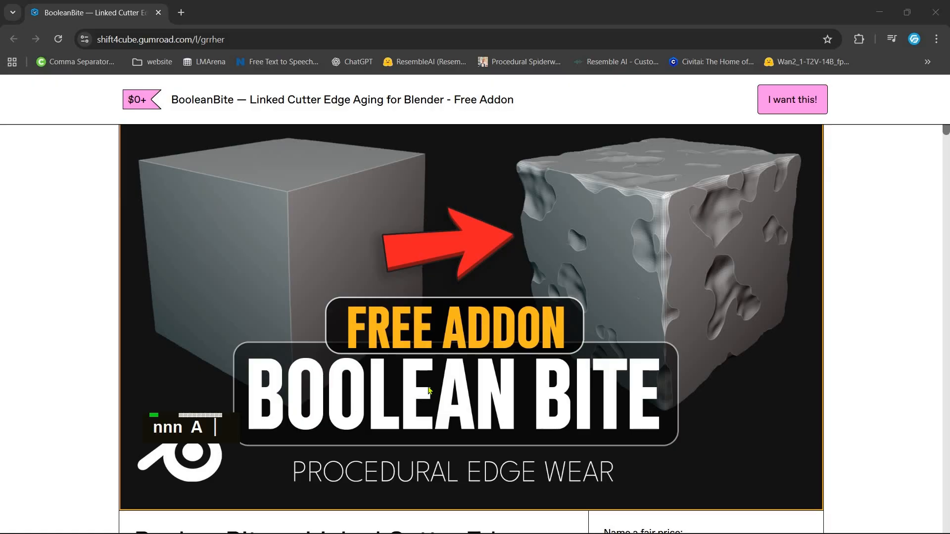
- Install the BooleanBite add-on from its downloaded zip via Preferences > Install from Disk
scroll("down", 3)
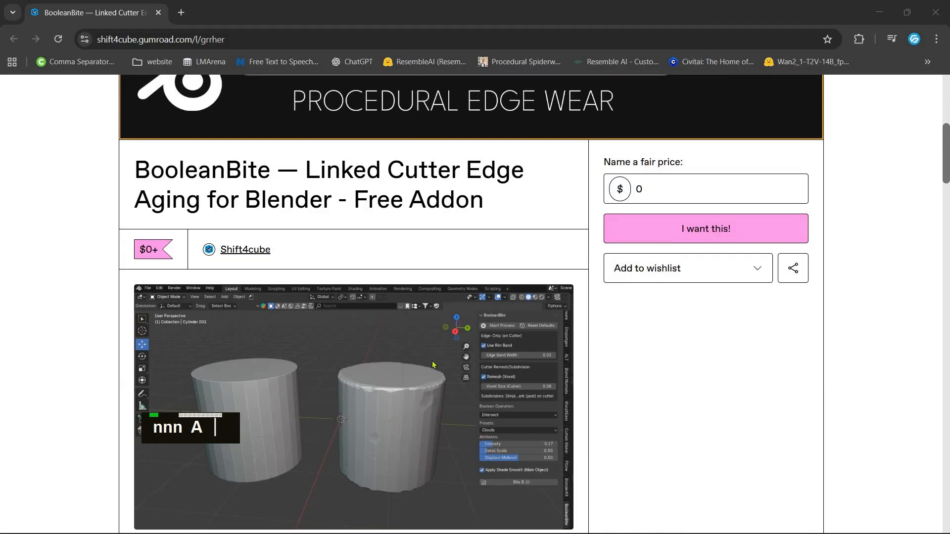
scroll("down", 3)
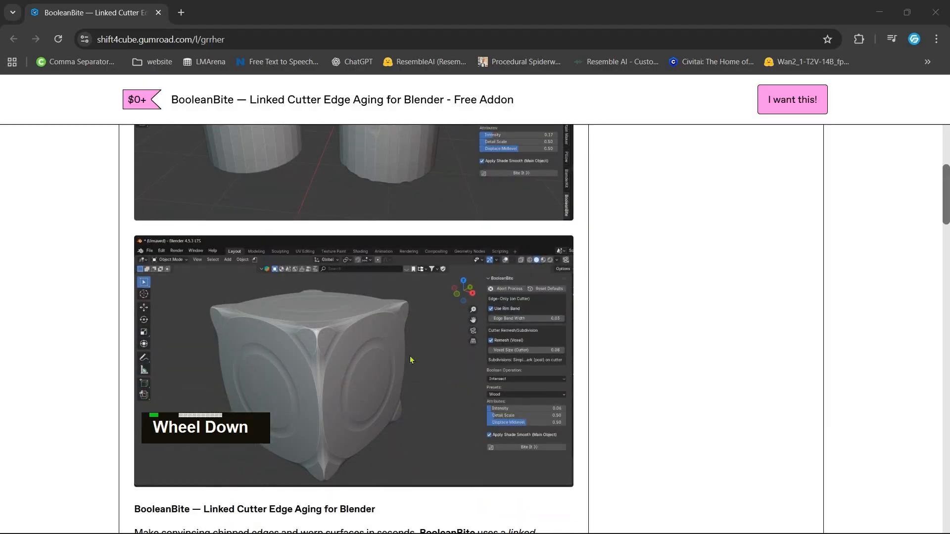
scroll("up", 3)
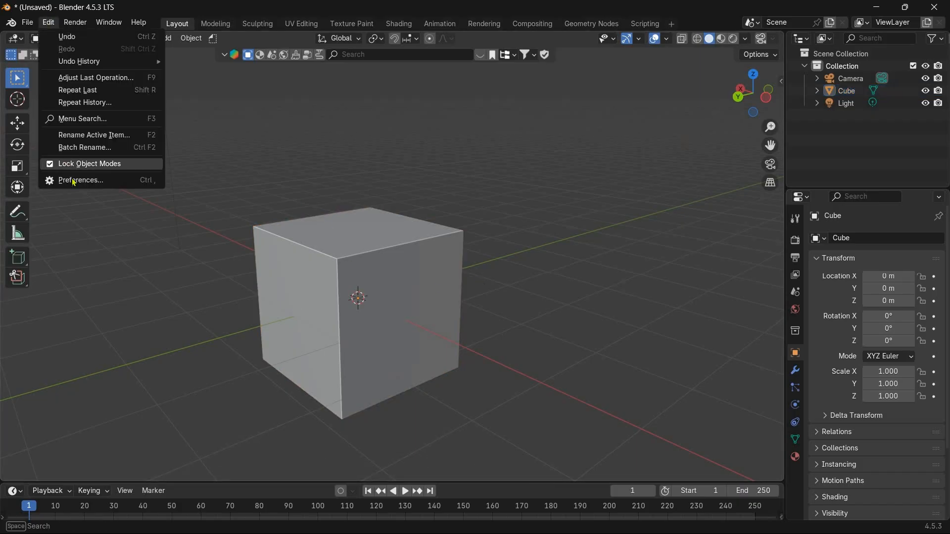
left_click(80, 181)
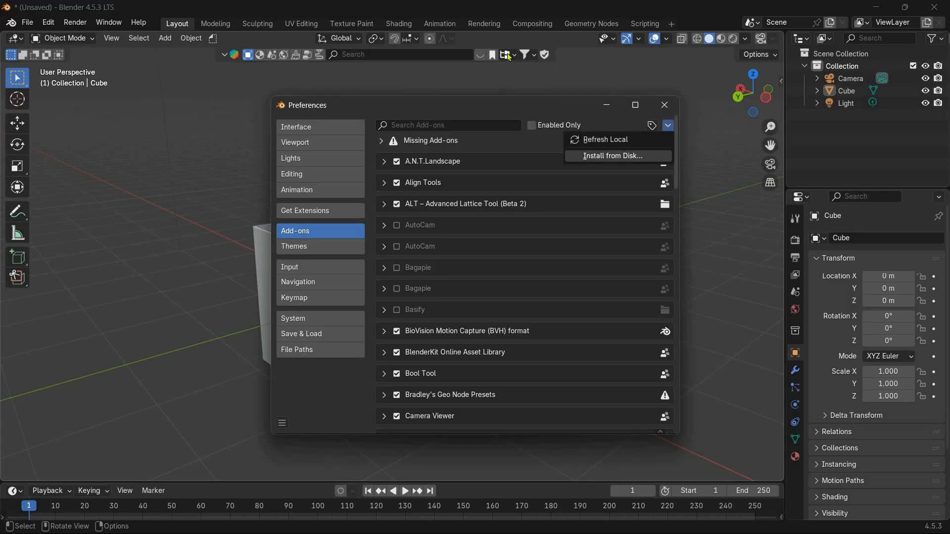
left_click(612, 156)
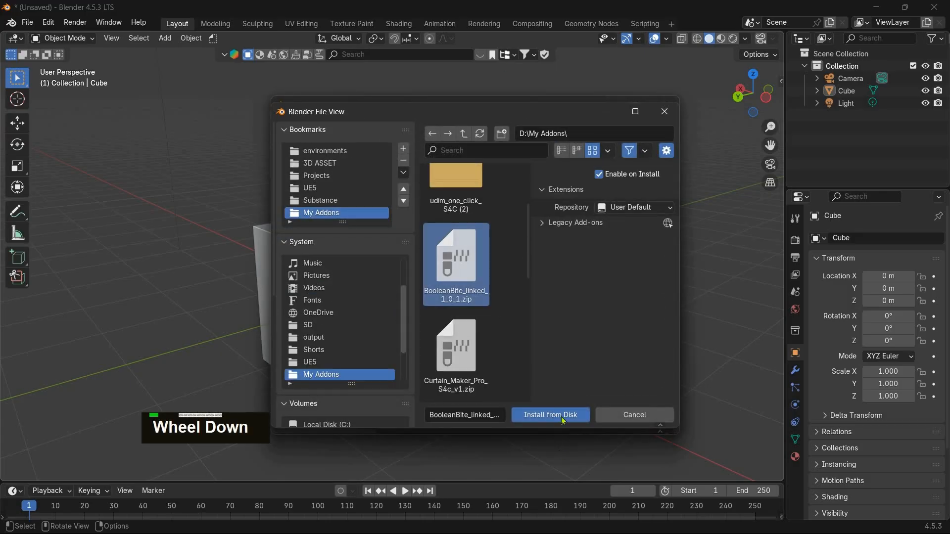
left_click(549, 414)
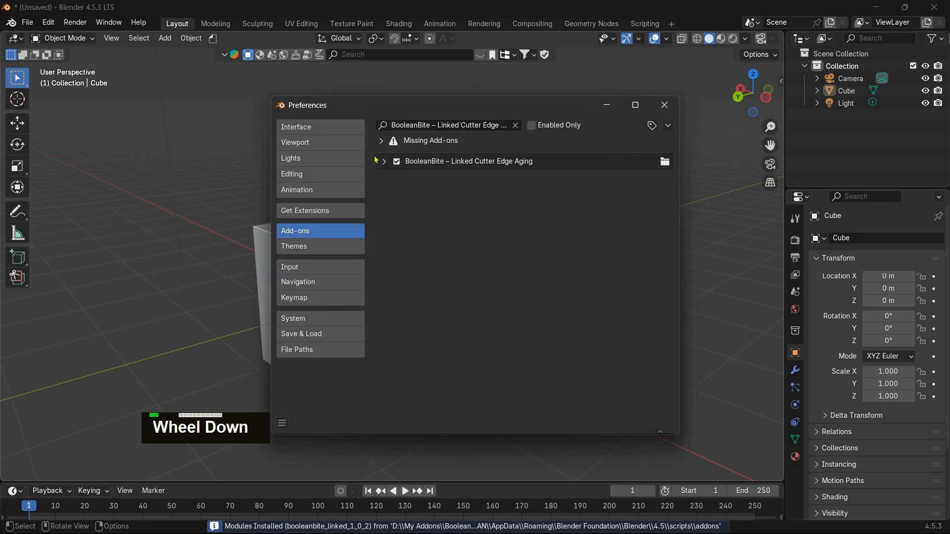
- Expand the installed BooleanBite entry to confirm it is enabled, then leave Preferences
left_click(384, 162)
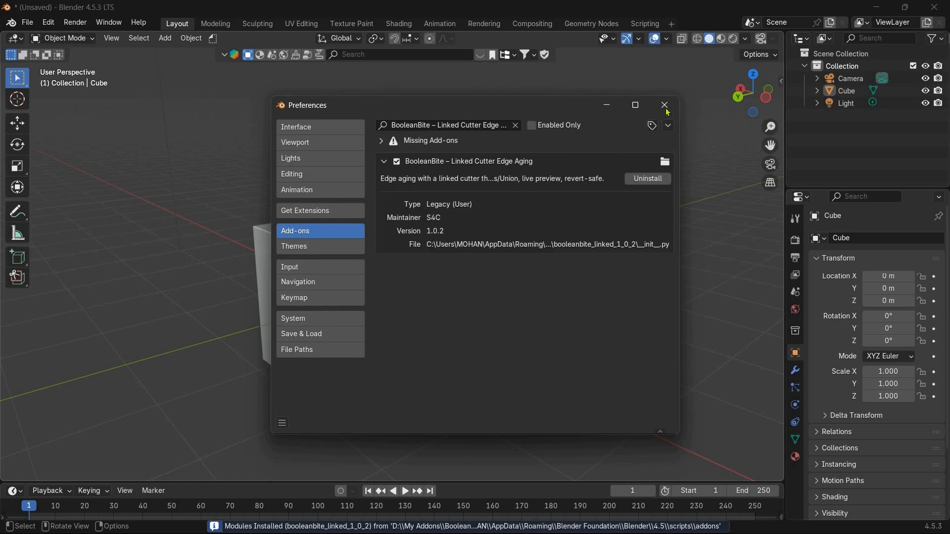
left_click(664, 105)
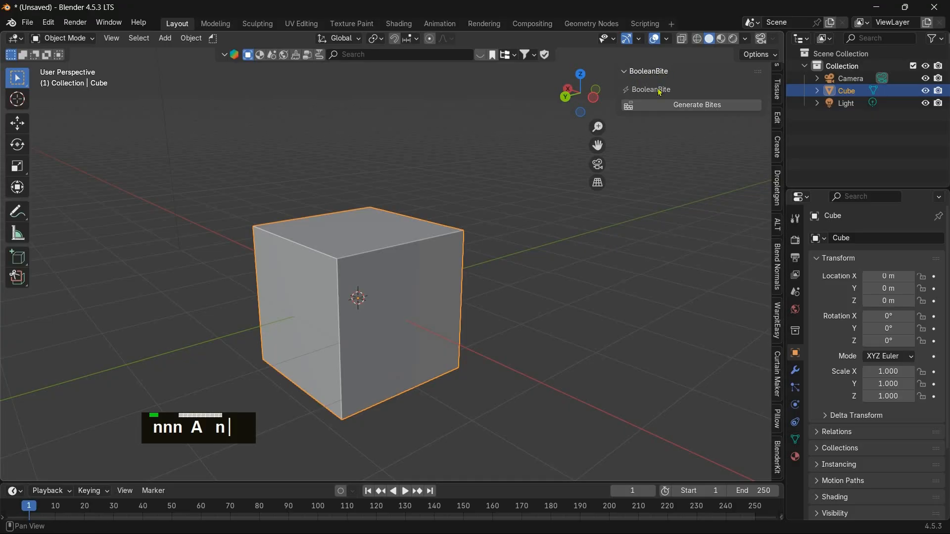
mouse_move(481, 358)
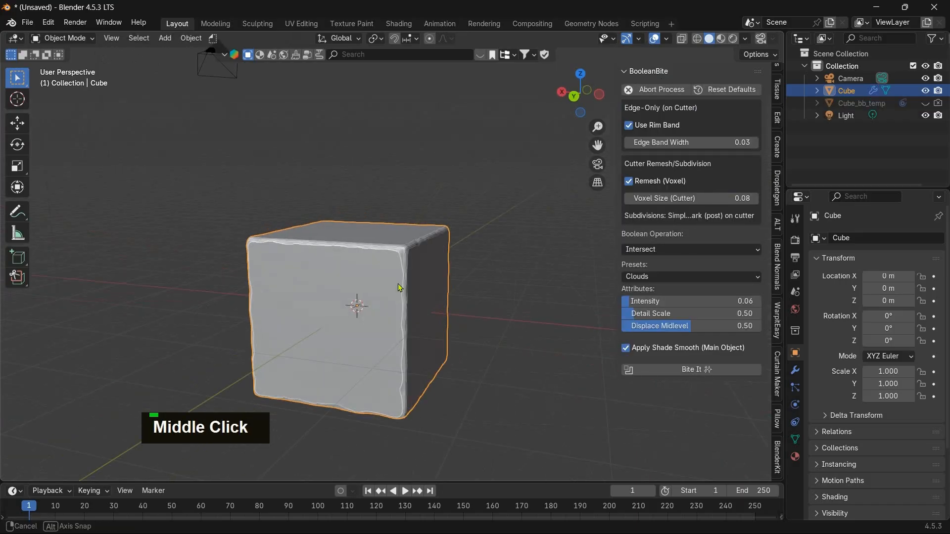
- Orbit around the cube to inspect its BooleanBite worn, chipped edges
left_click_drag(400, 288, 417, 280)
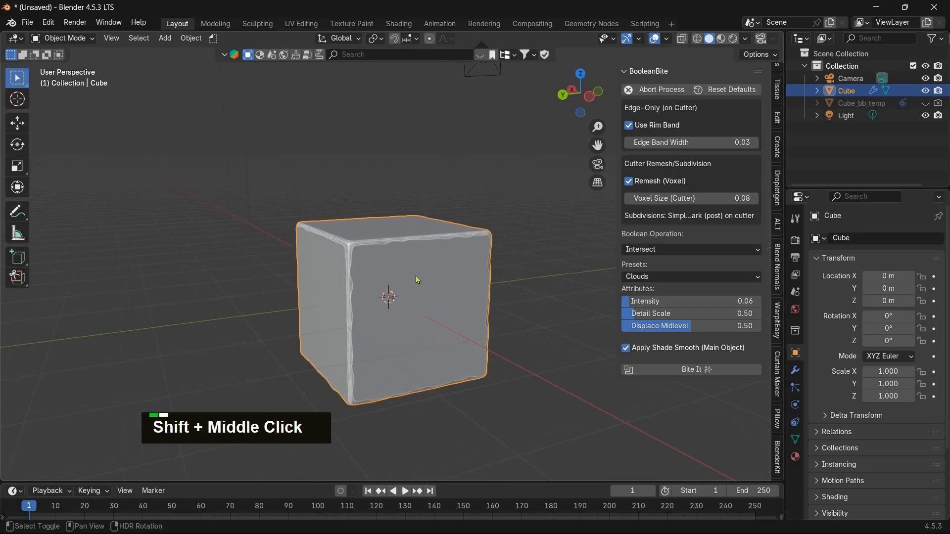
- Extrude the cube's faces in Edit Mode into a stepped shape that picks up the chipped wear
key("Tab")
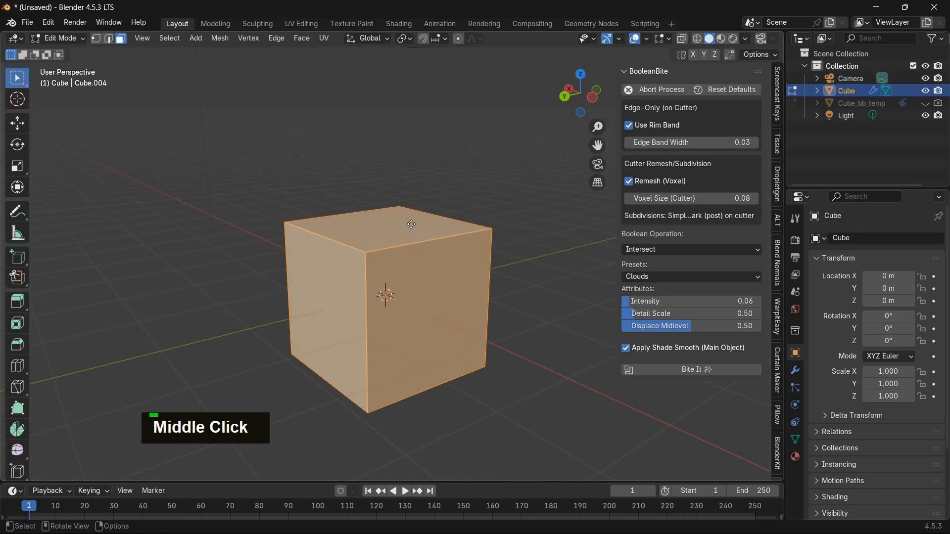
key("e")
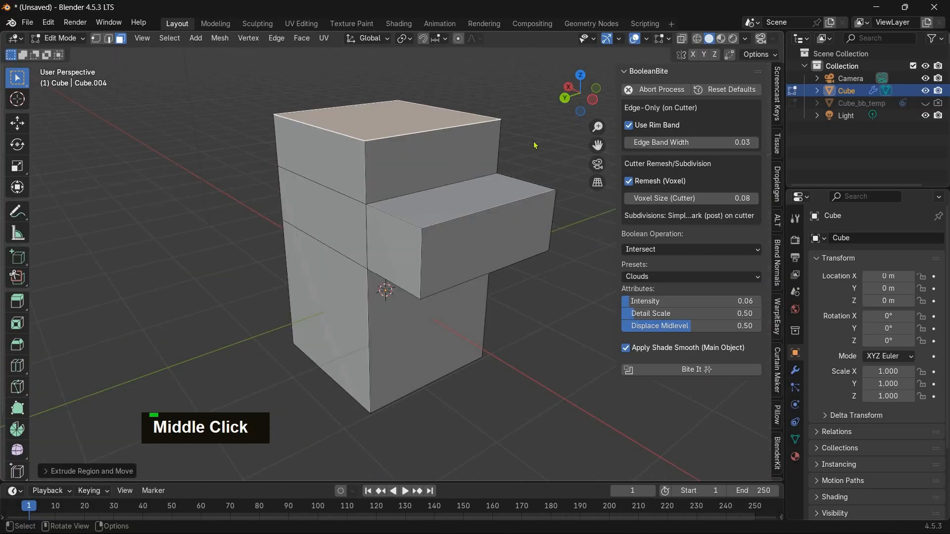
key("Tab")
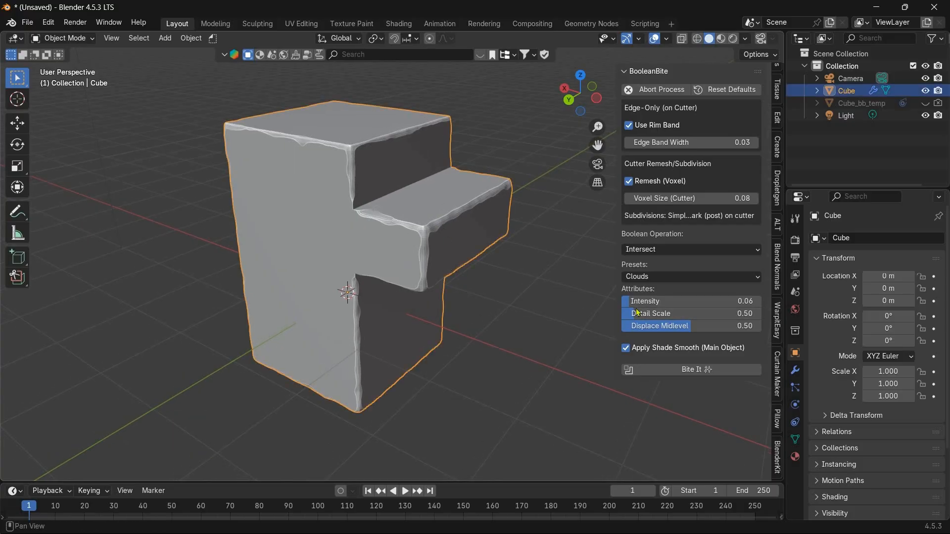
- Raise Displace Midlevel to 0.65 under the Wood preset, carving ring-shaped grooves
left_click_drag(644, 301, 651, 301)
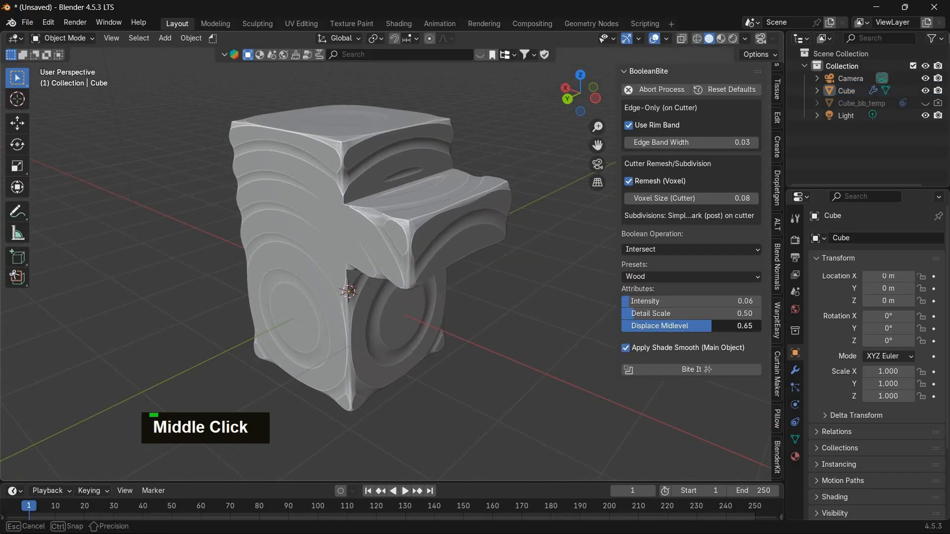
- Choose the Clouds preset at Intensity 0.28 and commit it with Bite It
left_click(690, 276)
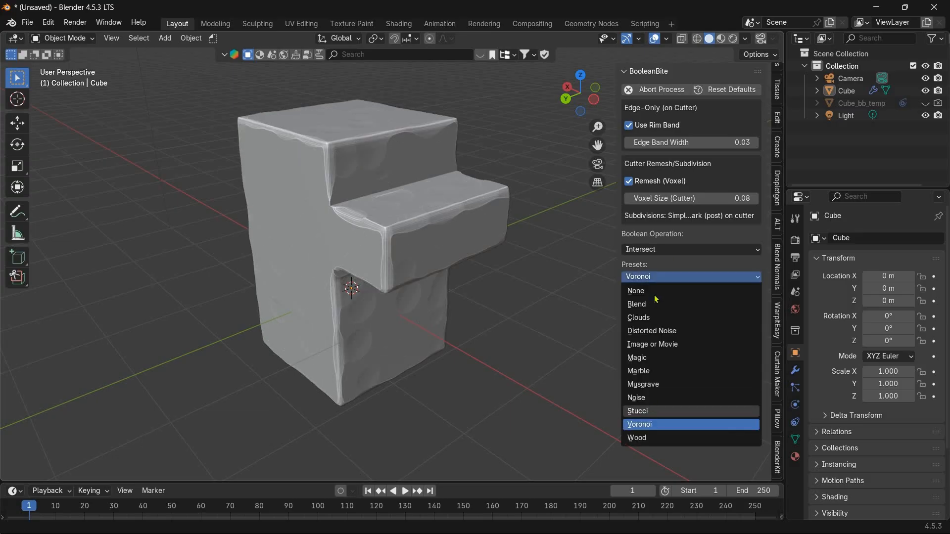
left_click(635, 398)
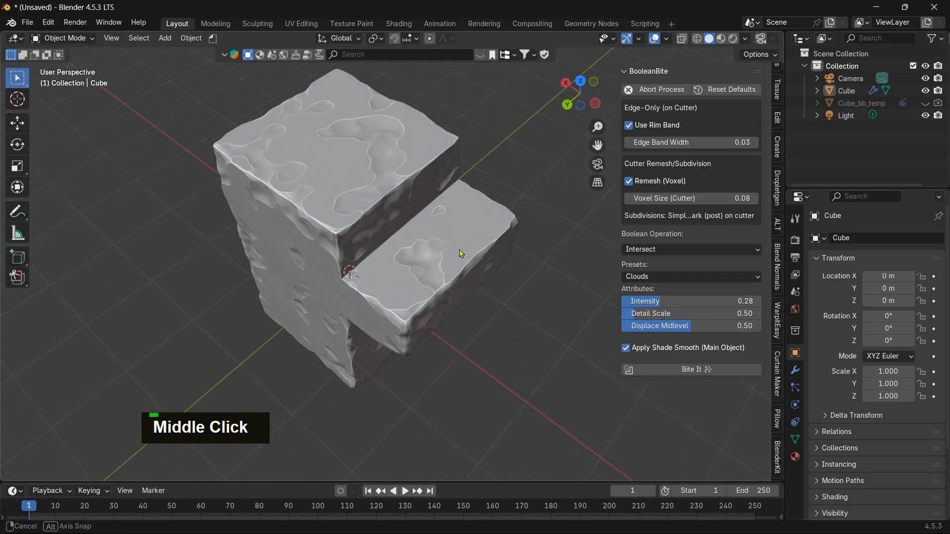
scroll("down", 3)
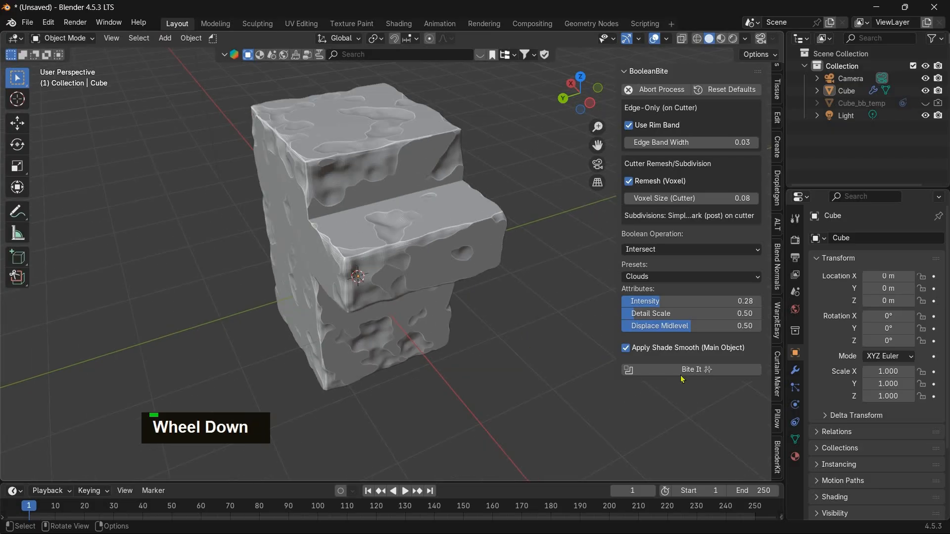
left_click(689, 370)
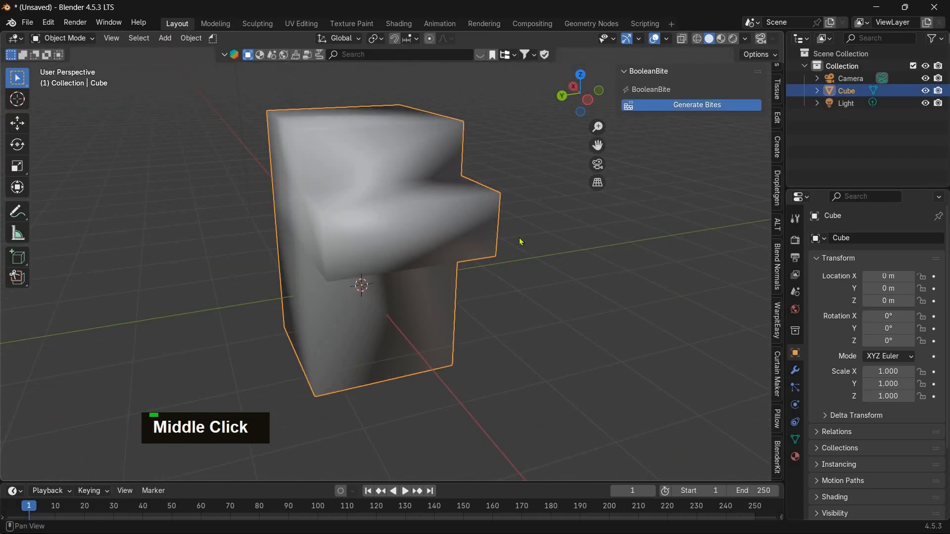
- Generate a new Clouds bite on the stepped shape, then a cylinder at Intensity 0.32
left_click(696, 104)
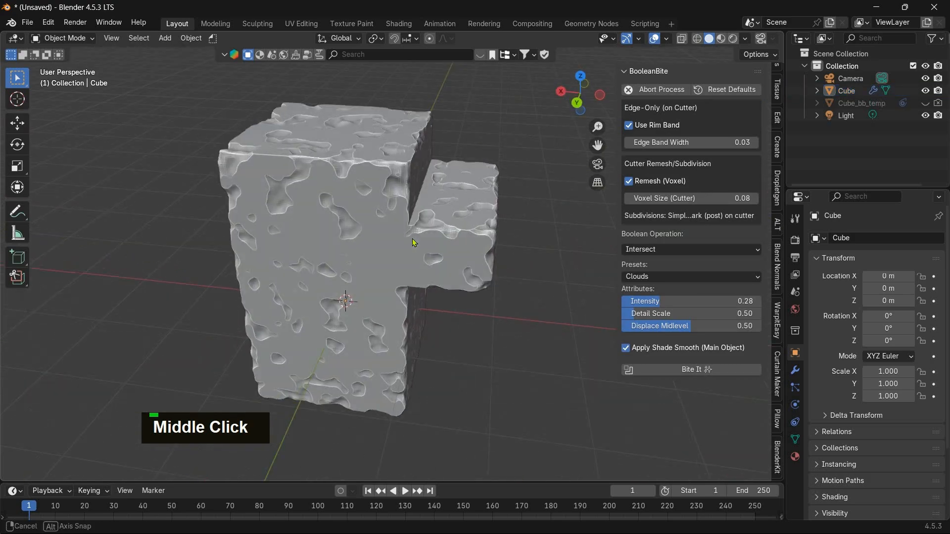
scroll("down", 3)
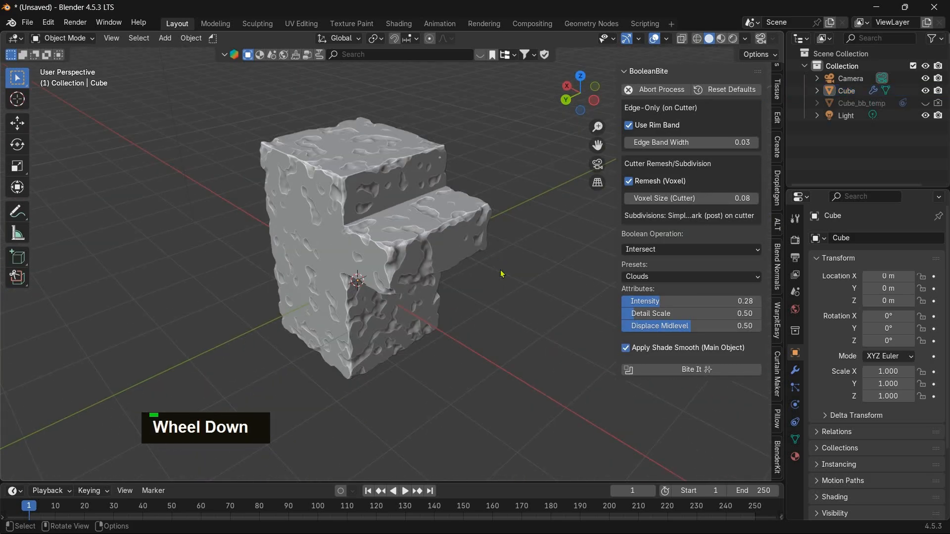
middle_click(453, 253)
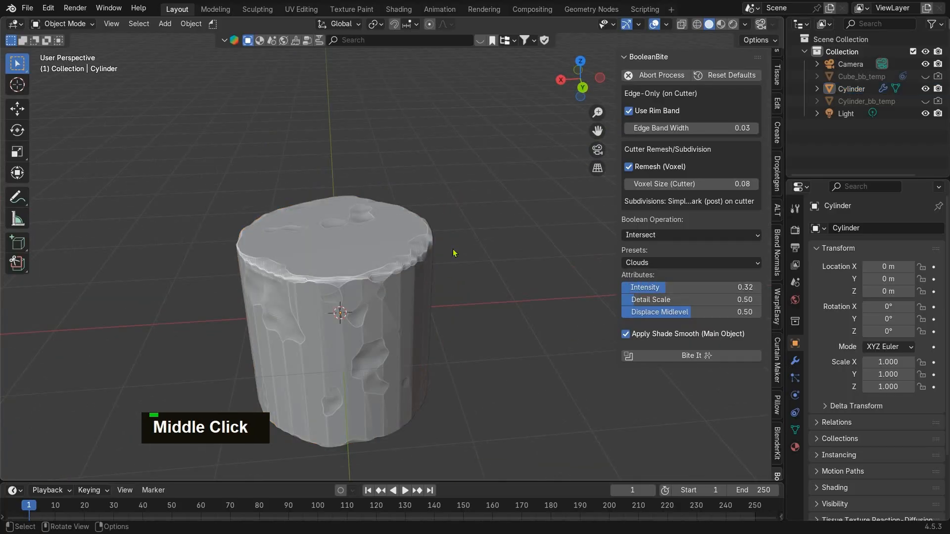